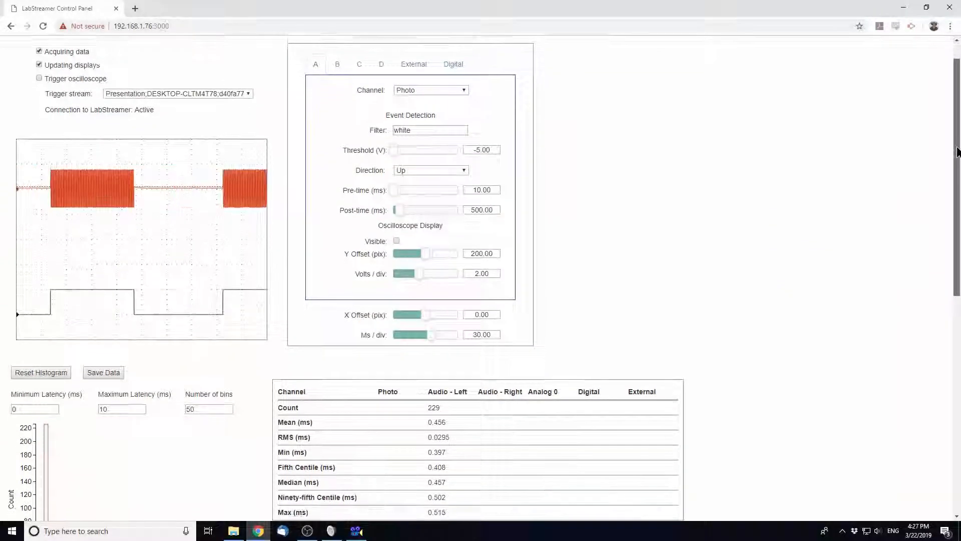
# Step: Scroll past the oscilloscope to the Audio - Left histogram, statistics, charts and Log box
pyautogui.scroll(-3)
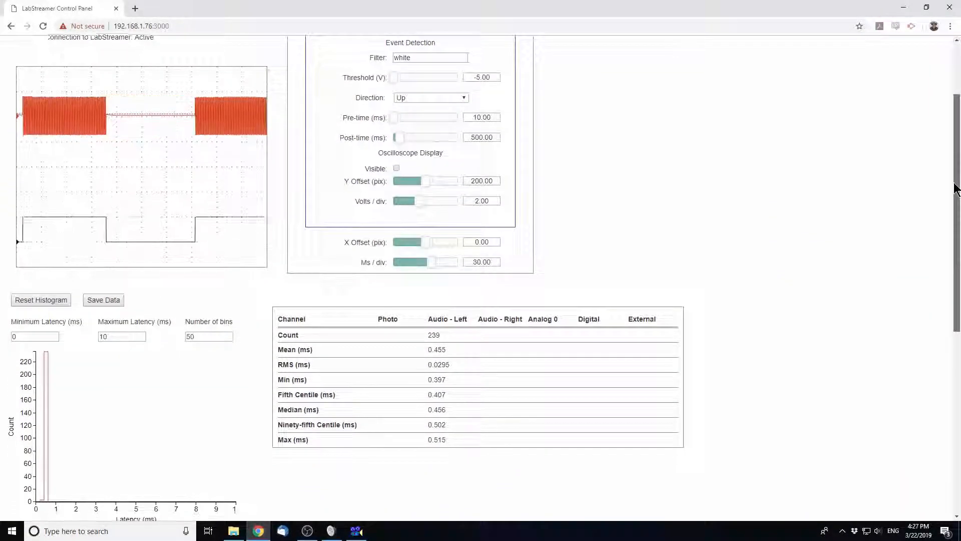
pyautogui.scroll(-3)
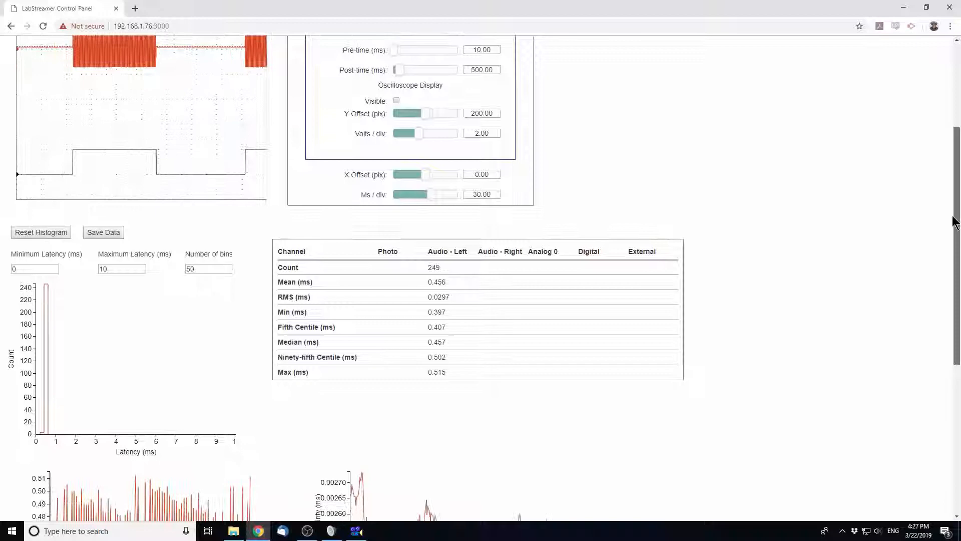
pyautogui.scroll(-3)
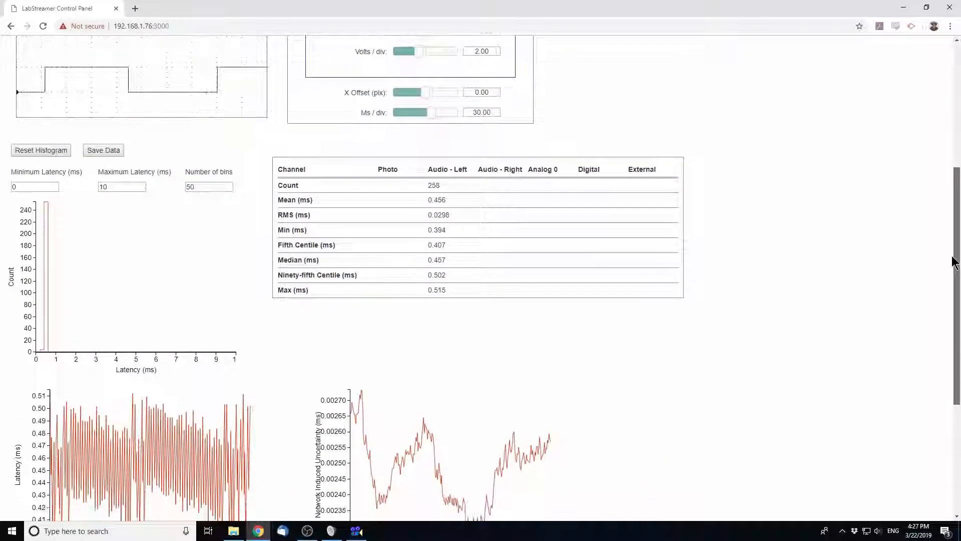
pyautogui.scroll(-3)
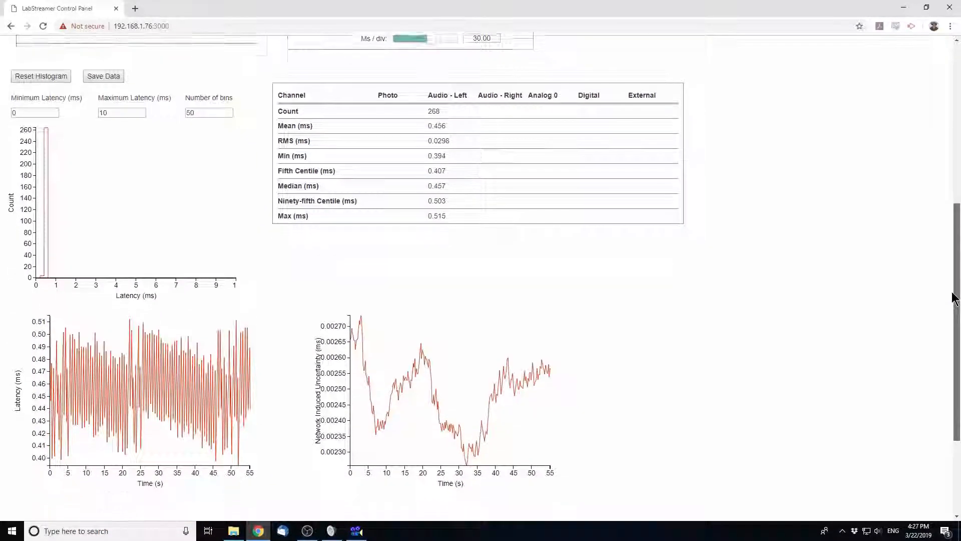
pyautogui.scroll(-3)
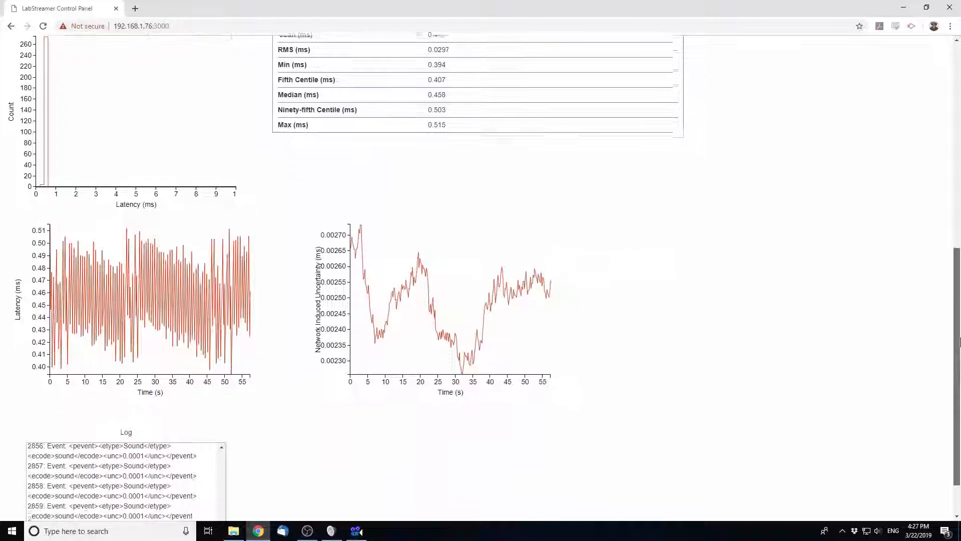
pyautogui.scroll(-3)
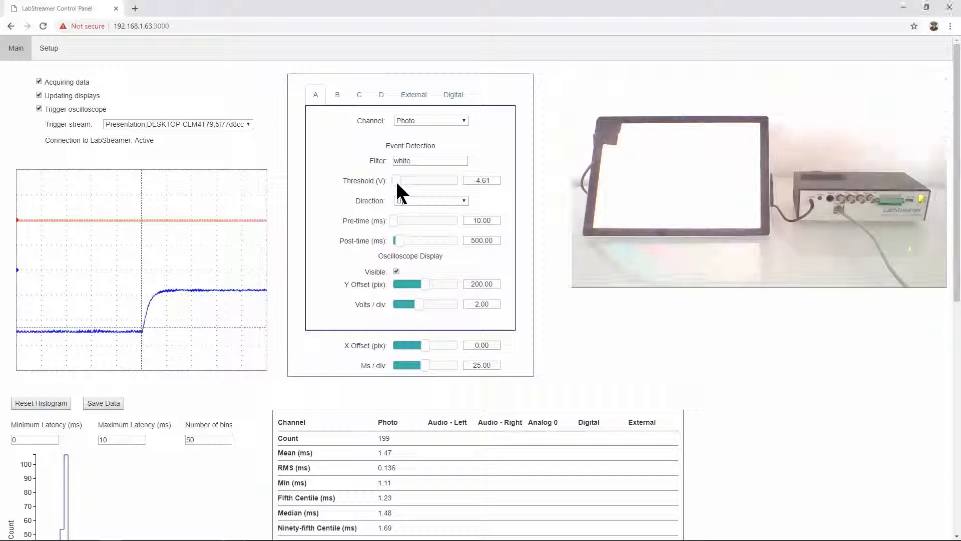
# Step: Move the Photo threshold to about -2.88 V, back to -4.53 V, then view the histogram
pyautogui.moveTo(423, 179); pyautogui.dragTo(397, 180)
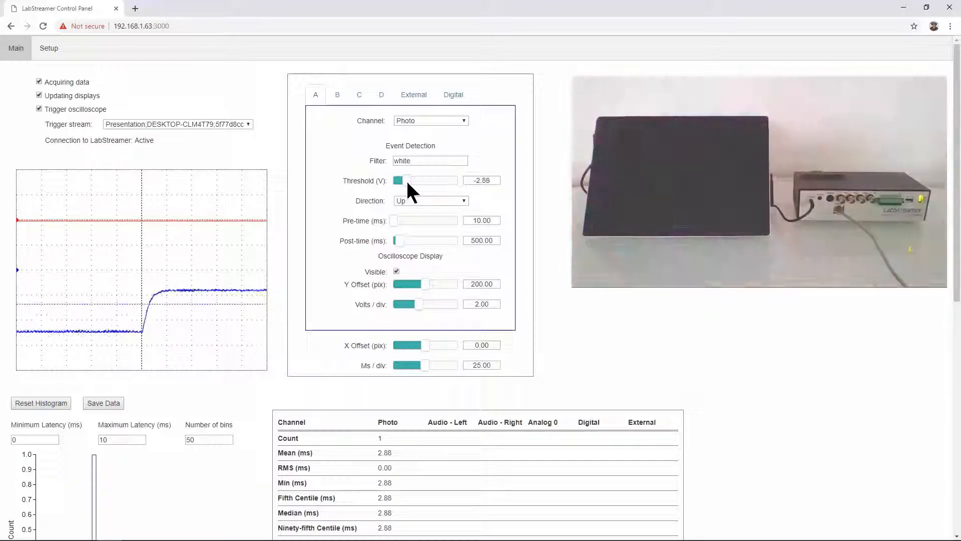
pyautogui.moveTo(426, 181); pyautogui.dragTo(395, 181)
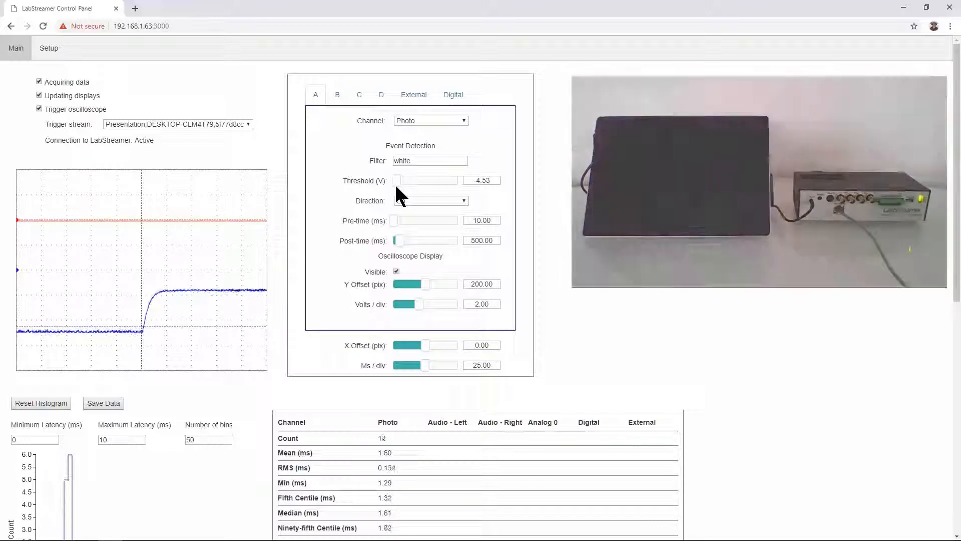
pyautogui.scroll(-3)
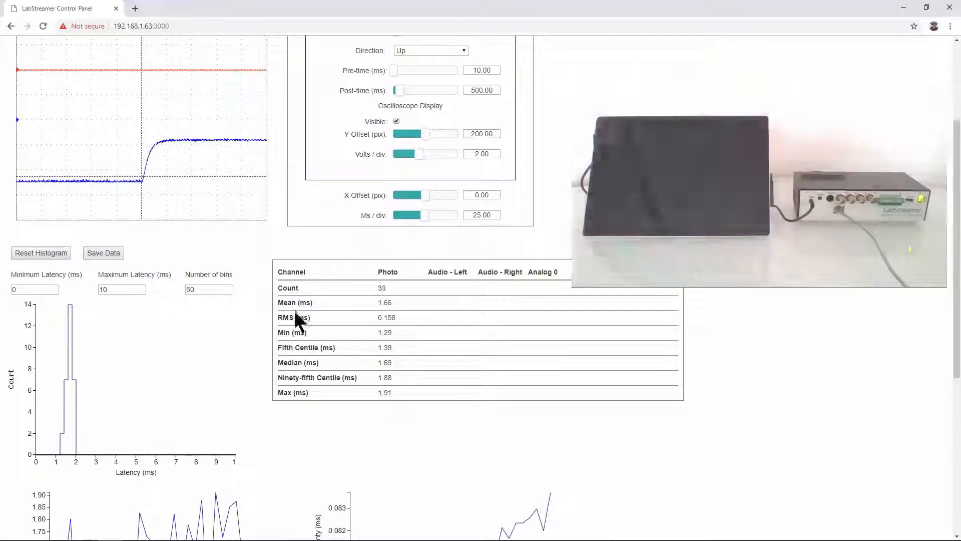
# Step: Scroll down to the Photo Latency and Network Induced Uncertainty charts
pyautogui.scroll(-3)
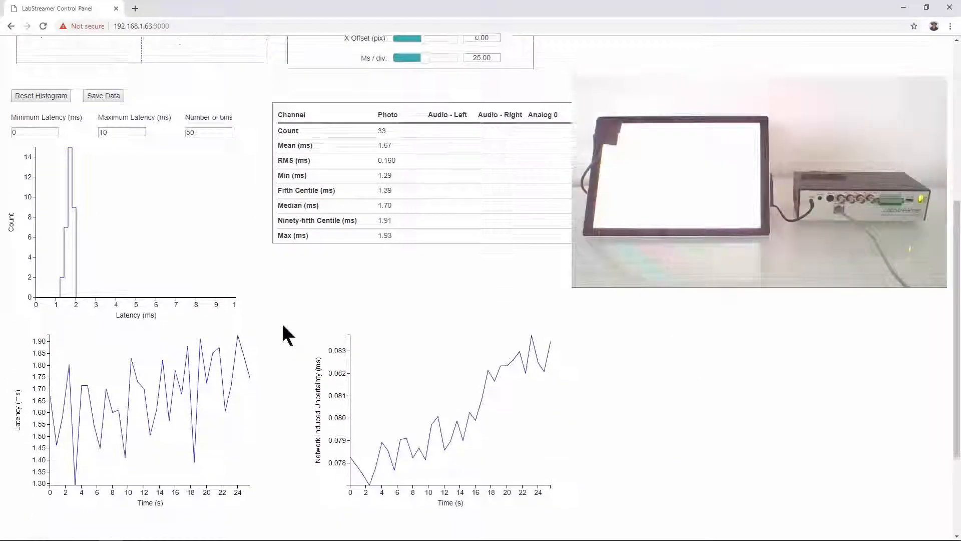
pyautogui.scroll(-3)
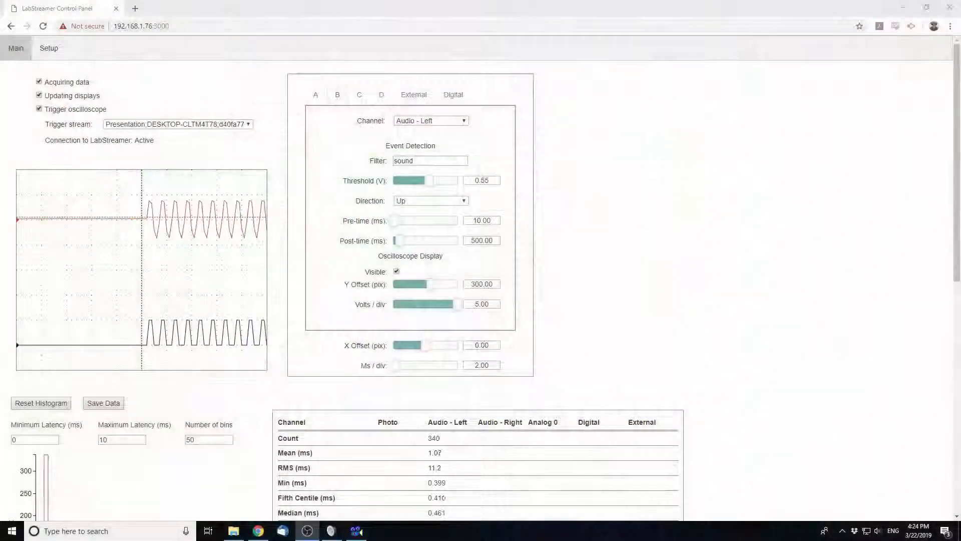
# Step: Review channel B: Audio - Left, sound filter, 0.55 V threshold, 5 V/div, 2 ms/div
pyautogui.click(337, 95)
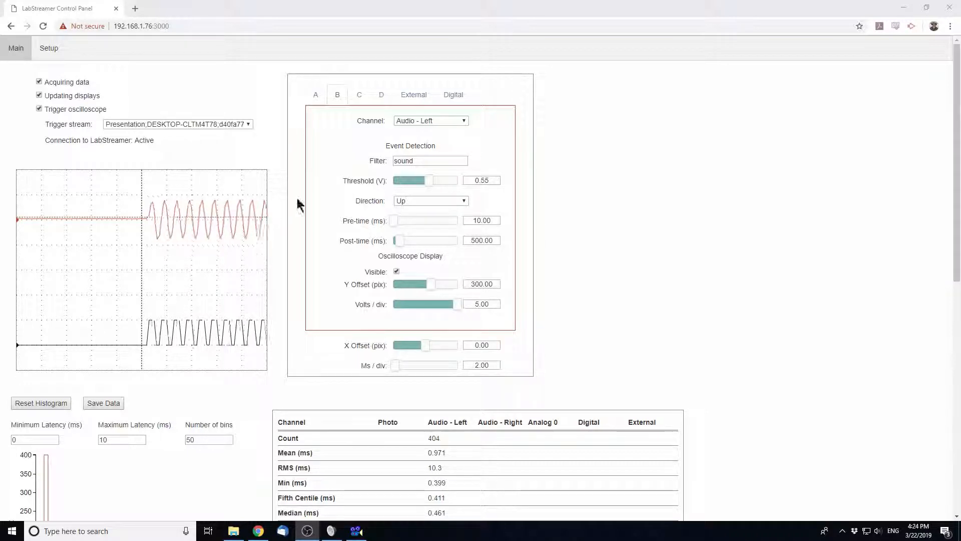
pyautogui.click(453, 95)
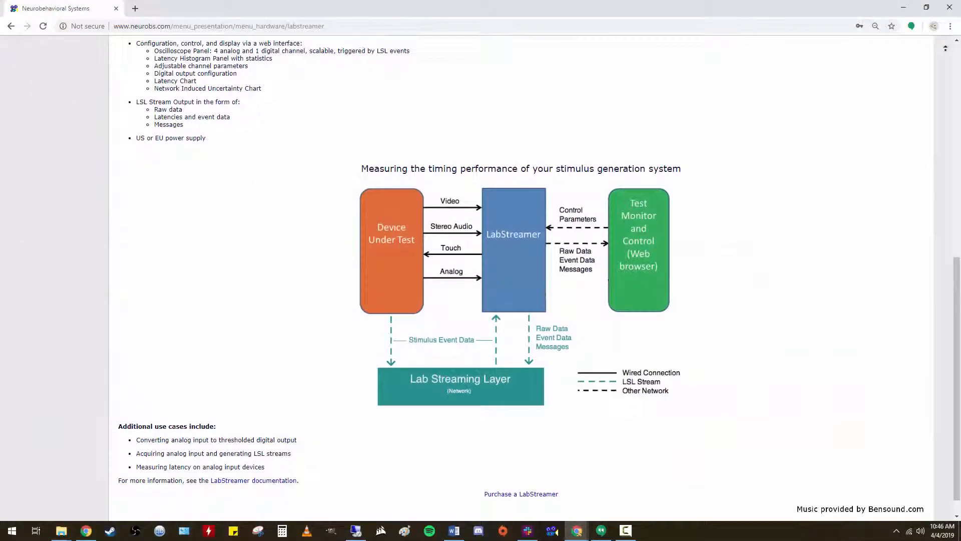
# Step: Scroll up from the timing diagram to the LabStreamer page title, photo and features
pyautogui.scroll(3)
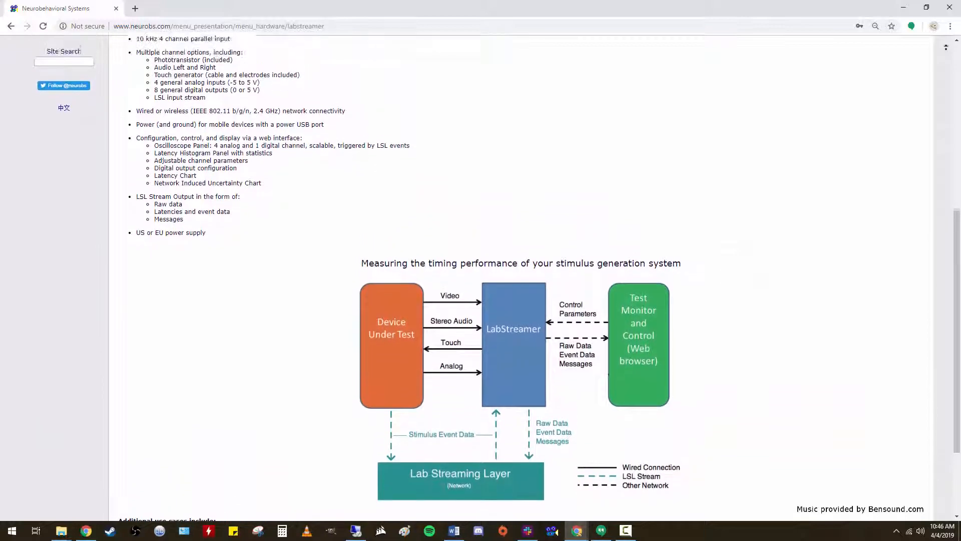
pyautogui.scroll(3)
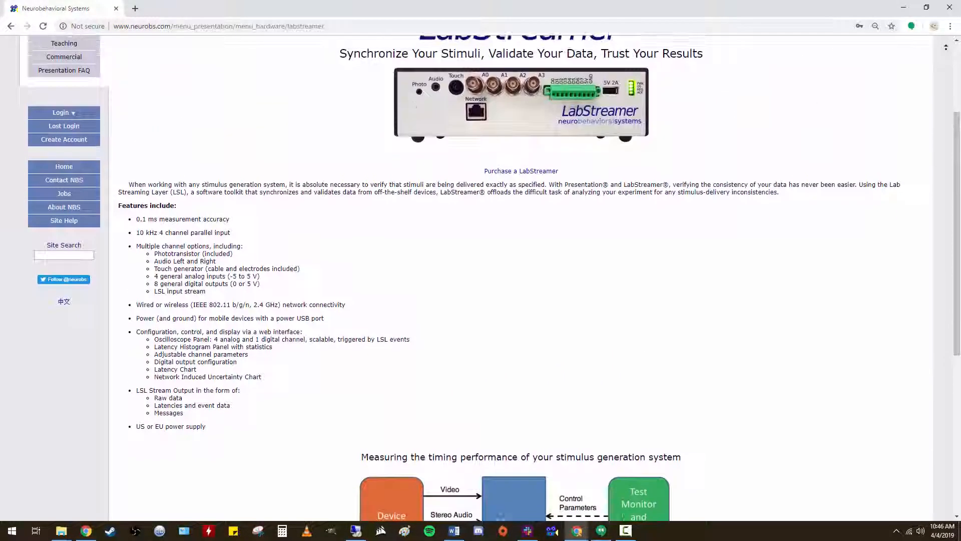
pyautogui.scroll(3)
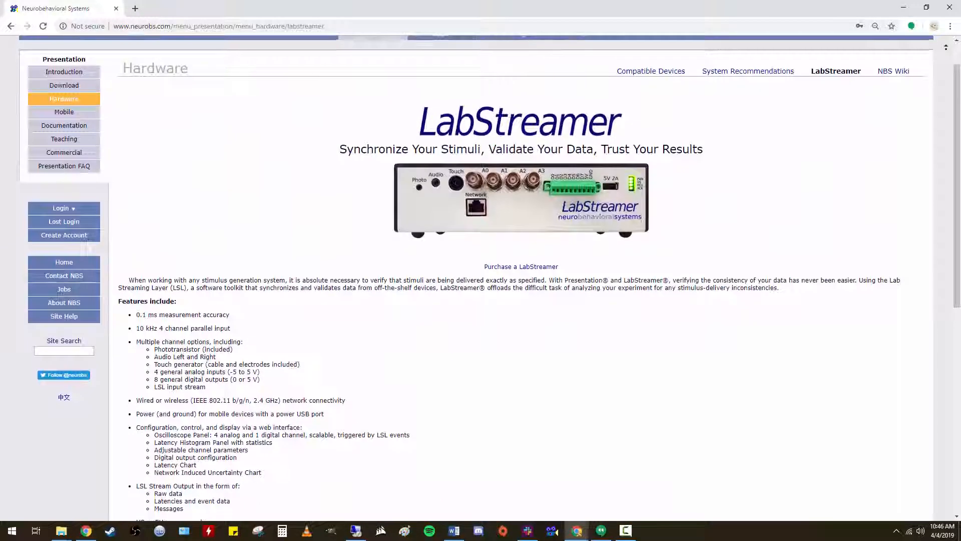